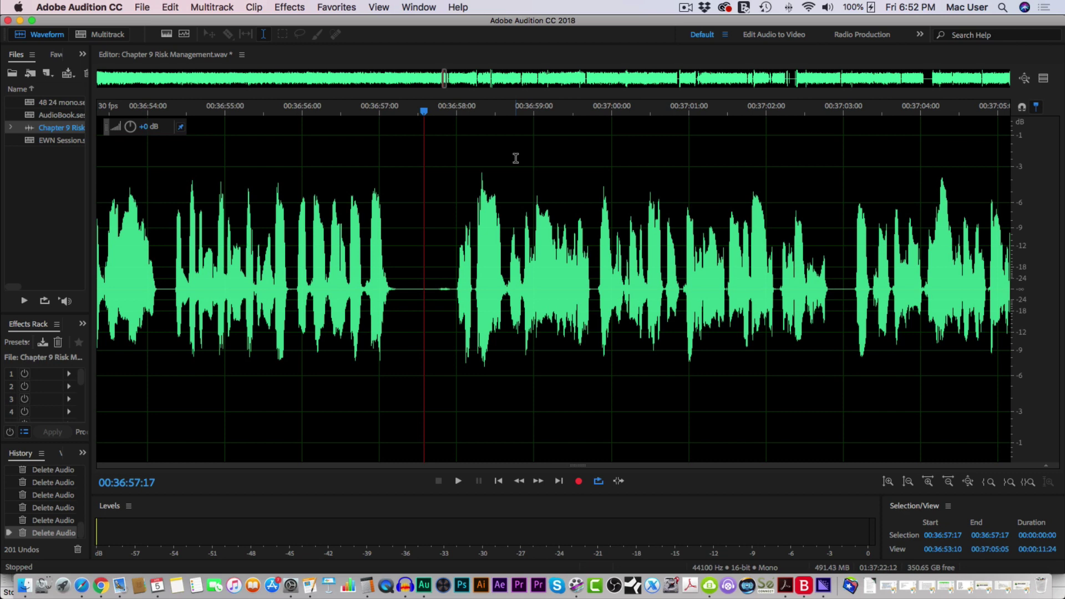
Mark the pause containing stray breath clicks in the Chapter 9 narration for removal
click(458, 481)
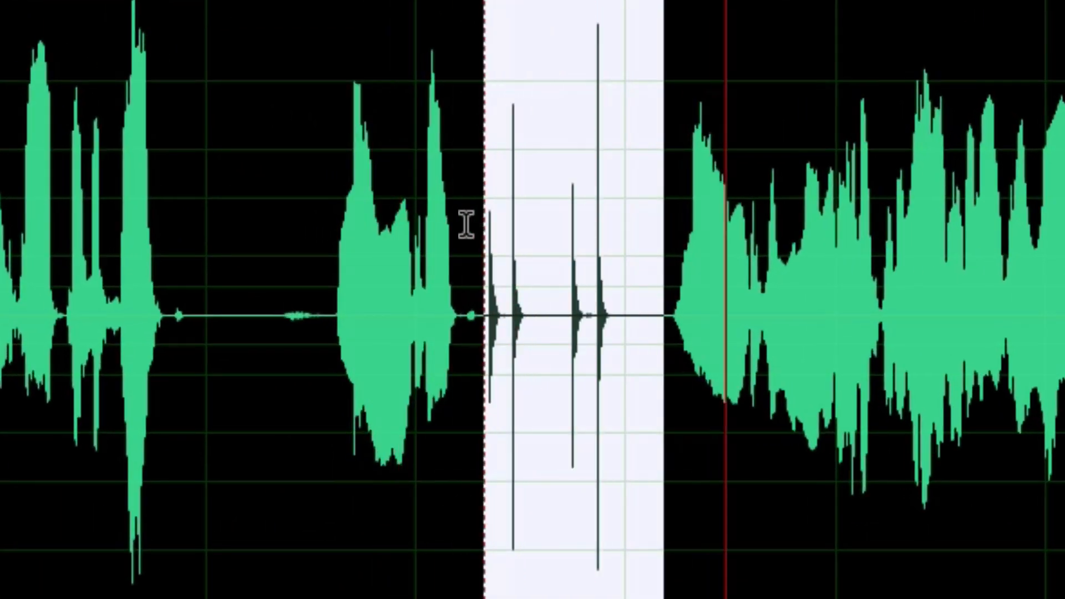
Widen the marked region leftward so it covers the retaken phrase before the breath clicks
drag(483, 224, 326, 262)
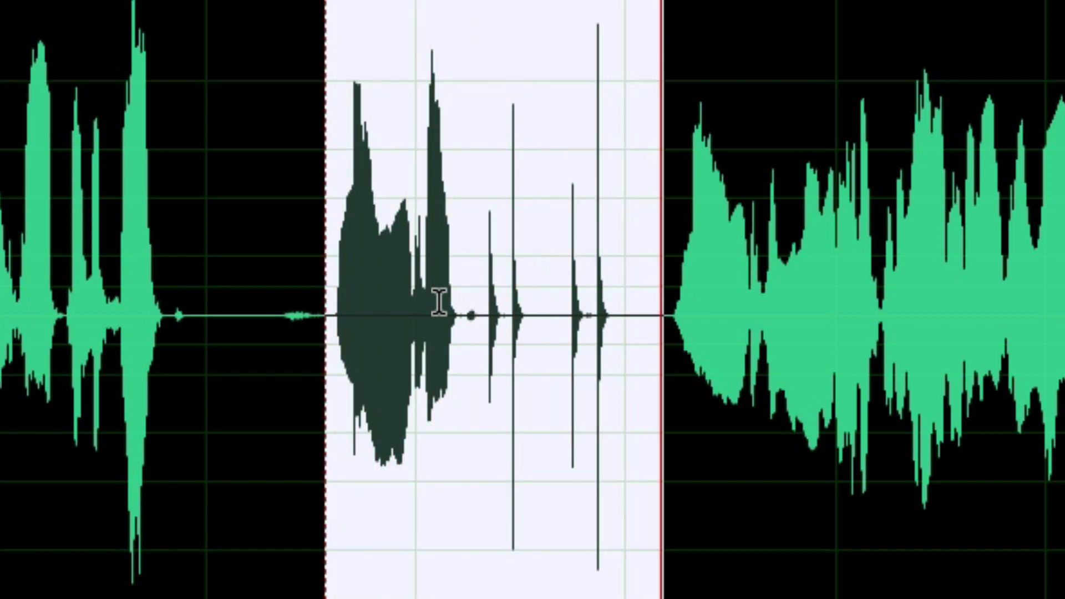
mouse_move(454, 360)
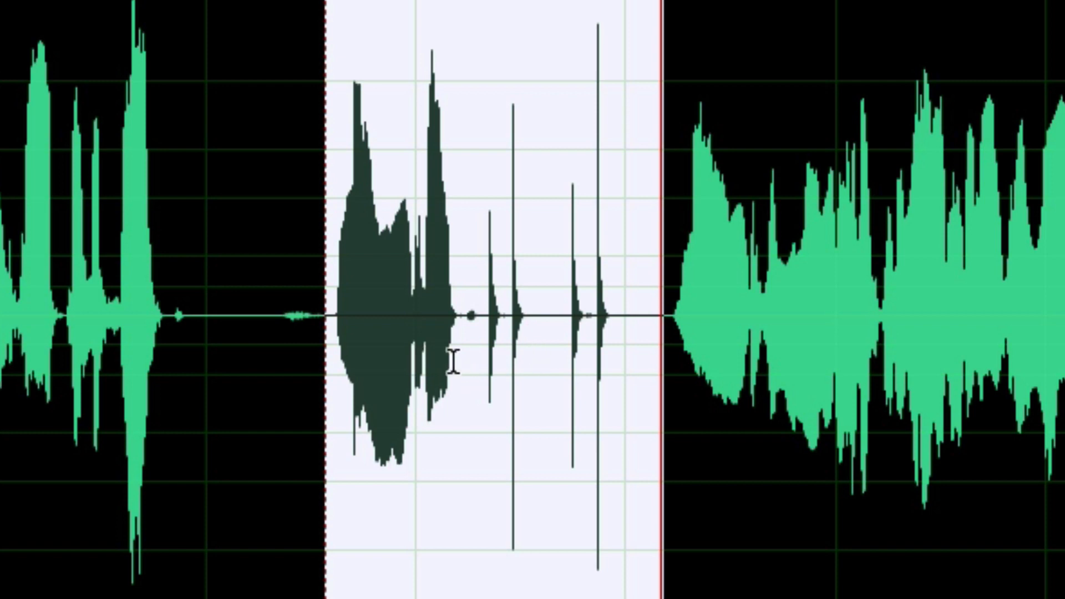
mouse_move(408, 330)
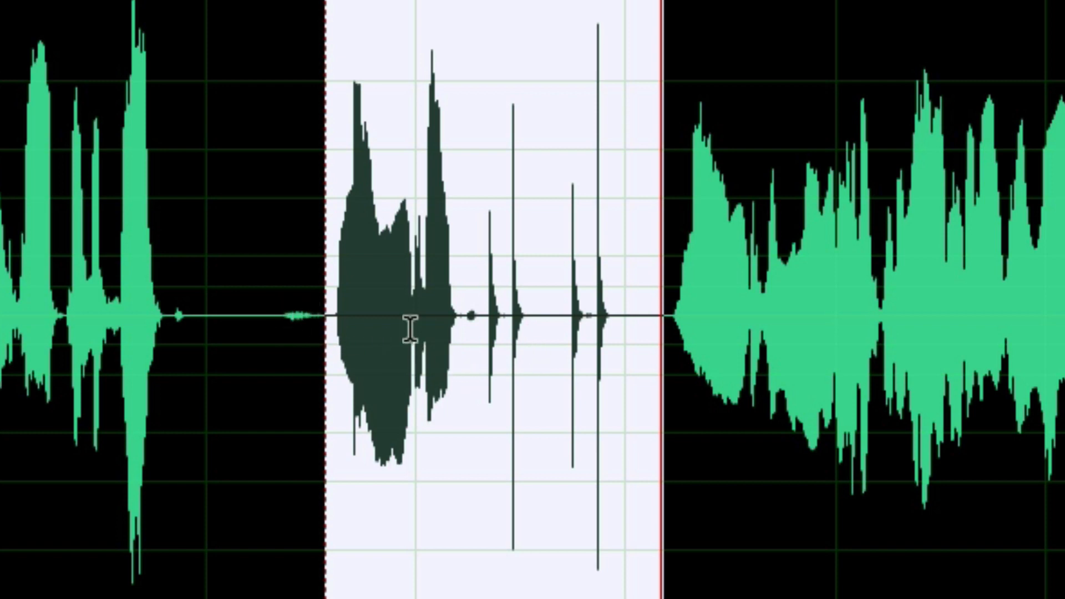
mouse_move(686, 315)
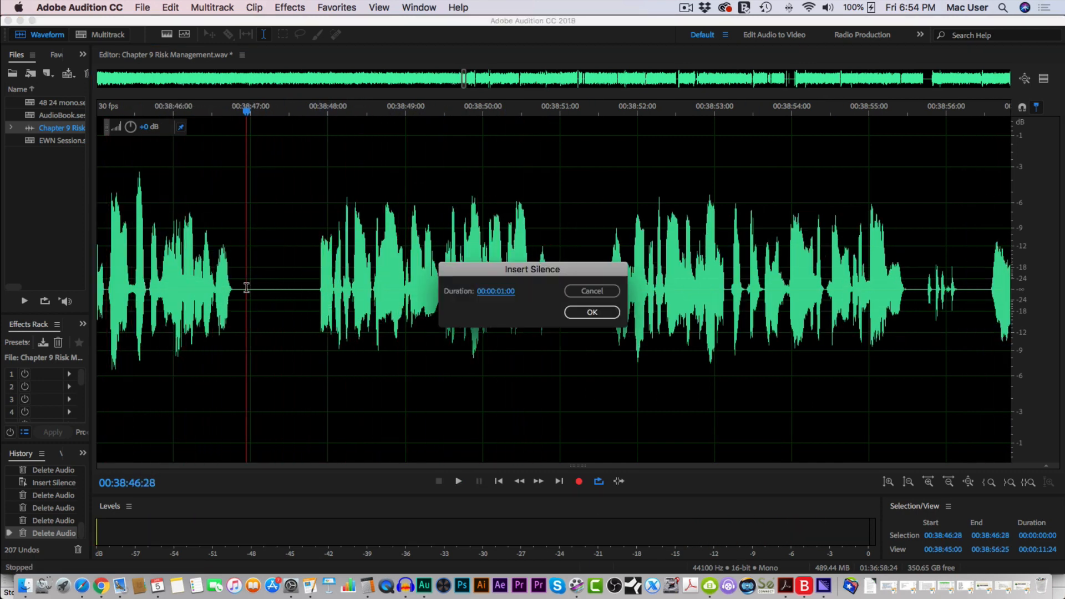
Confirm the one-second Insert Silence before 38:48 and mark the next phrase-and-clicks passage
click(591, 313)
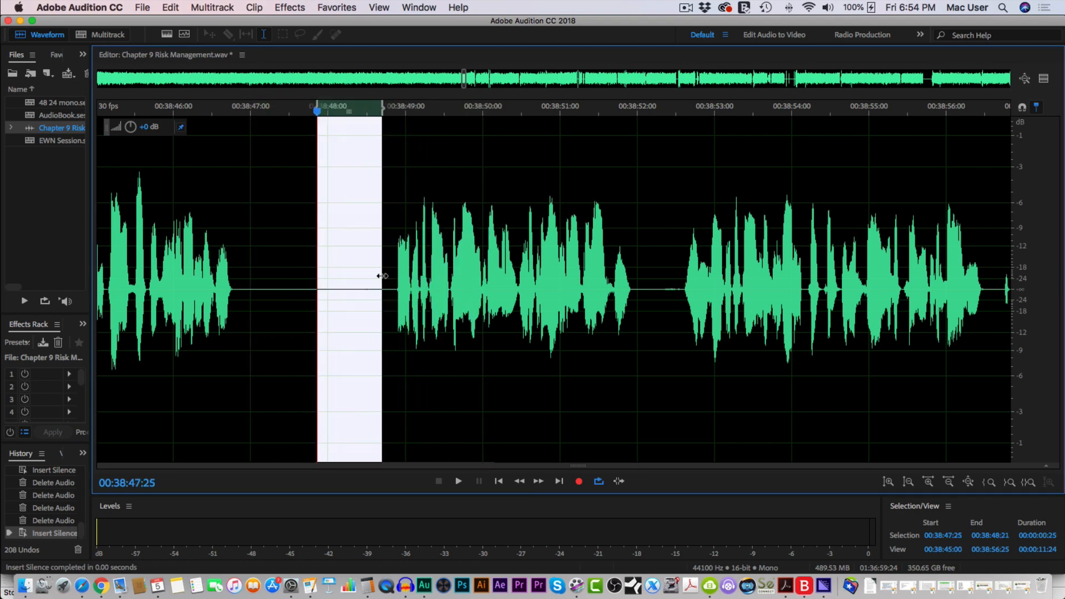
click(458, 480)
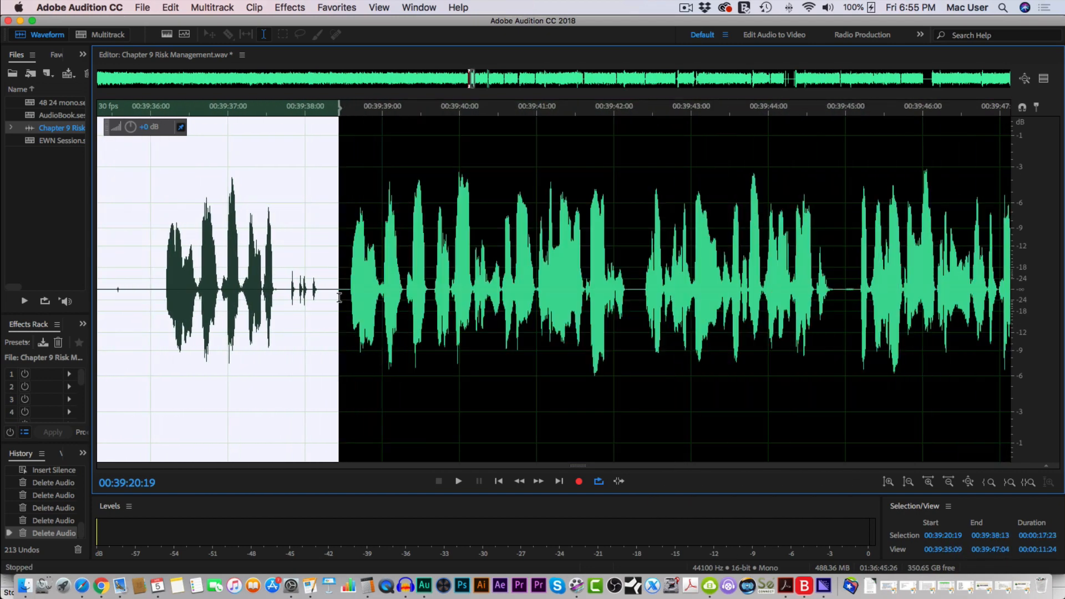
Delete the ~17-second retake (00:39:20:19–00:39:38:13) and play back the joined narration
click(459, 481)
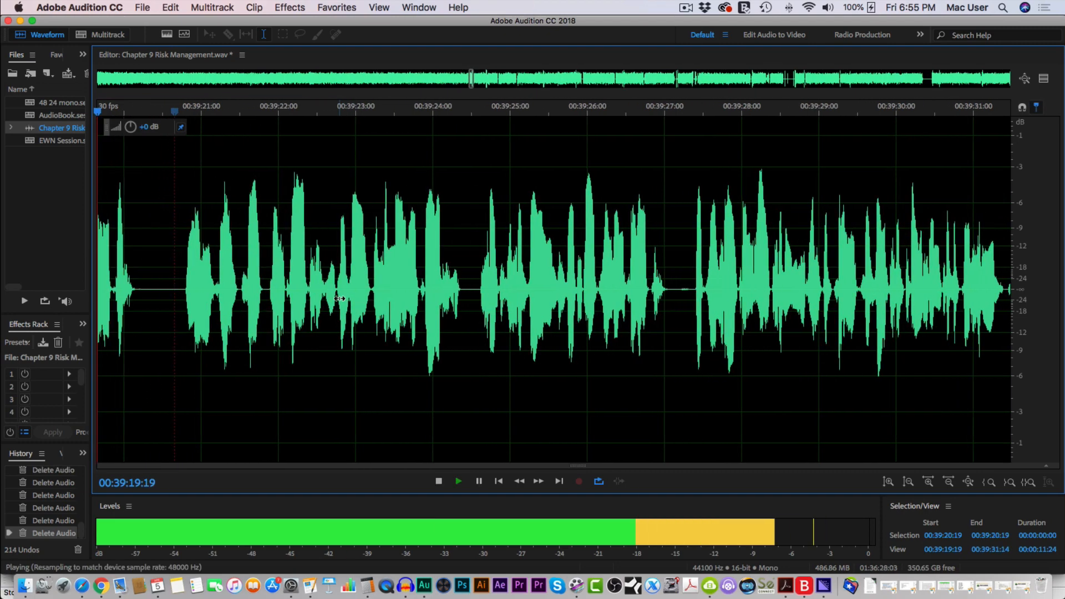